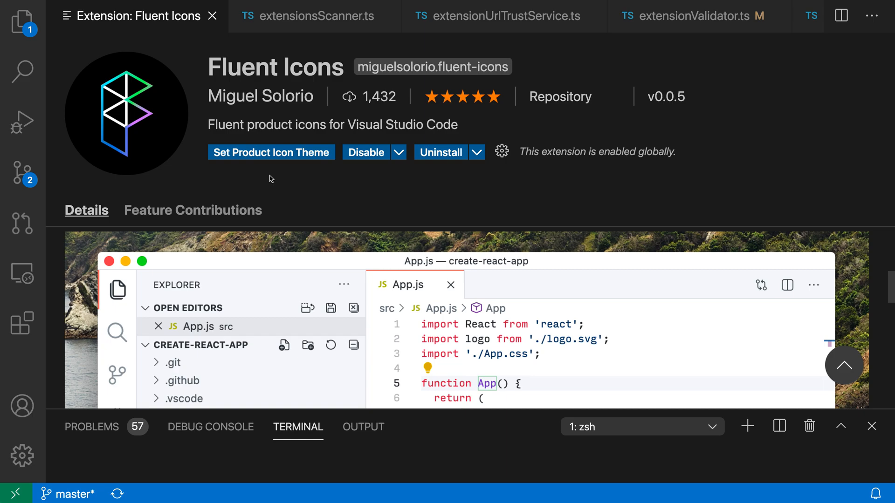
mouse_move(244, 177)
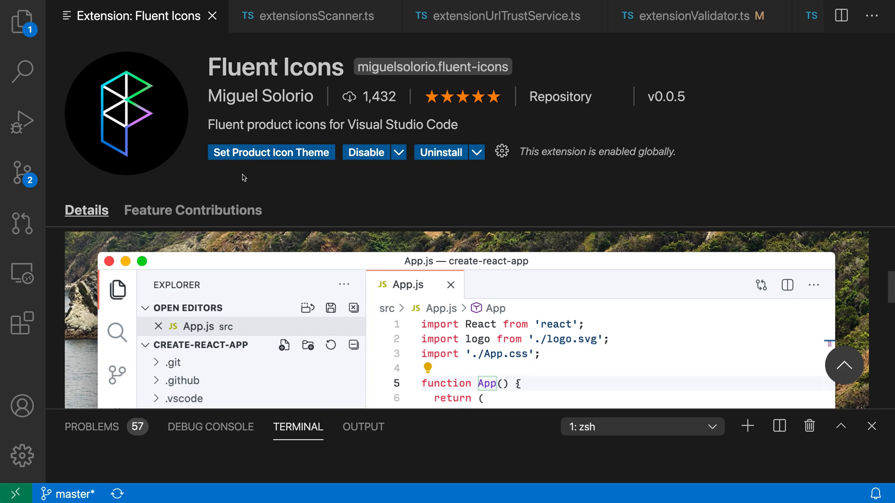
mouse_move(66, 71)
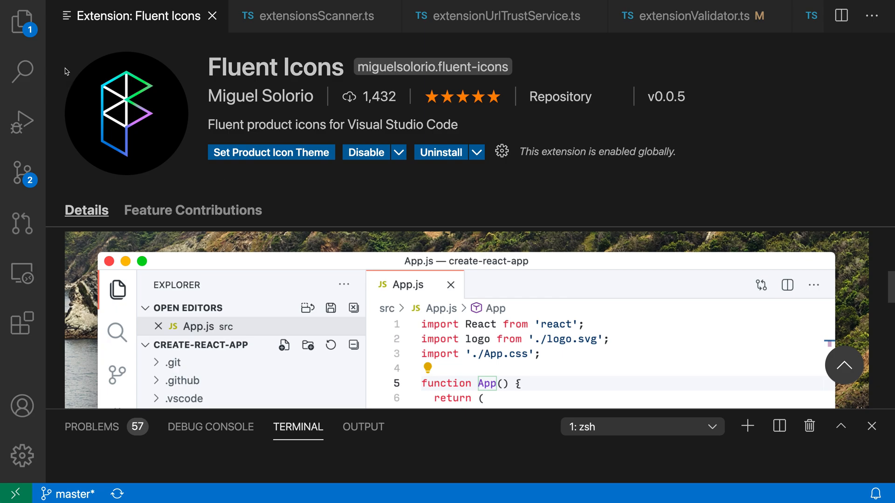
mouse_move(815, 35)
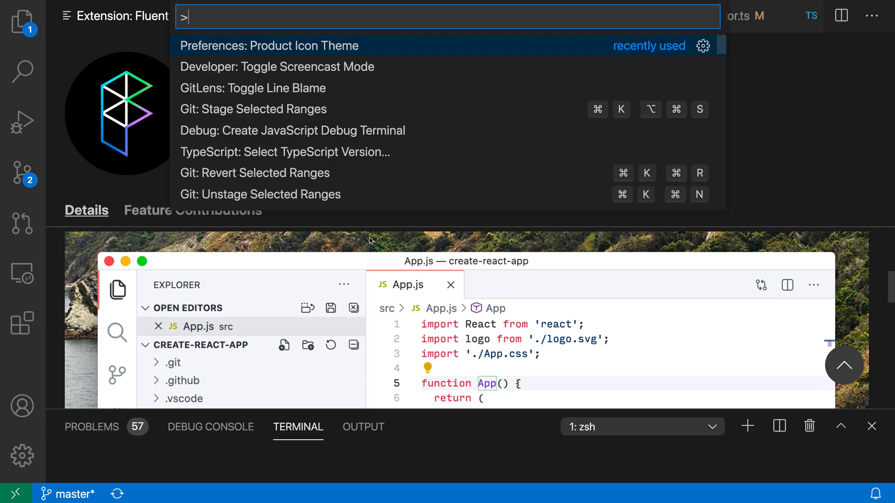
- Bring up the Preferences: Product Icon Theme picker via the Command Palette search 'product'
text(product)
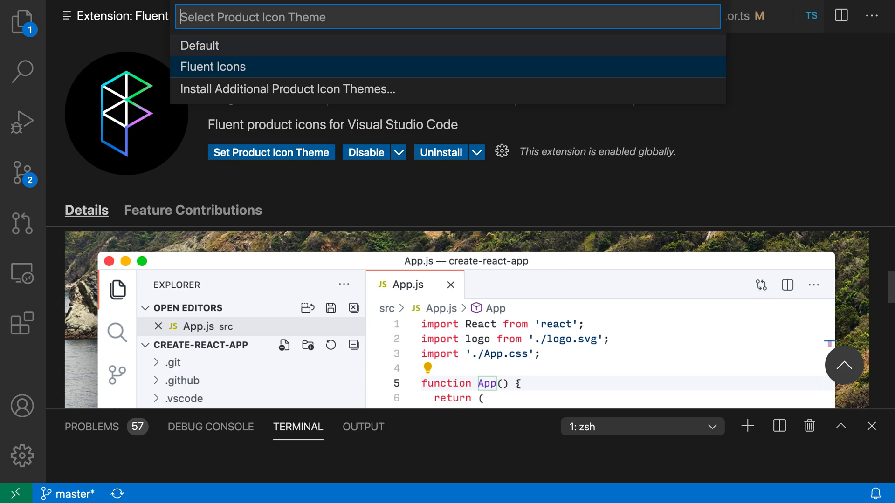
- Apply Fluent Icons as the active product icon theme
click(212, 67)
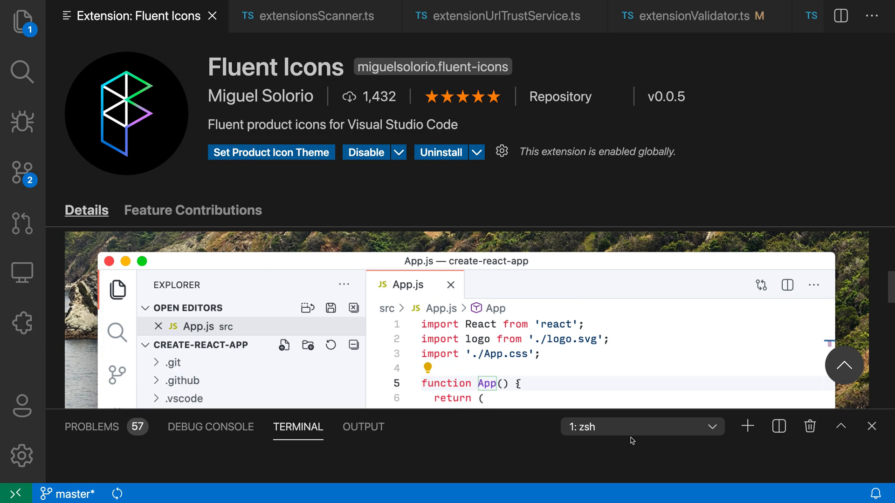
mouse_move(809, 426)
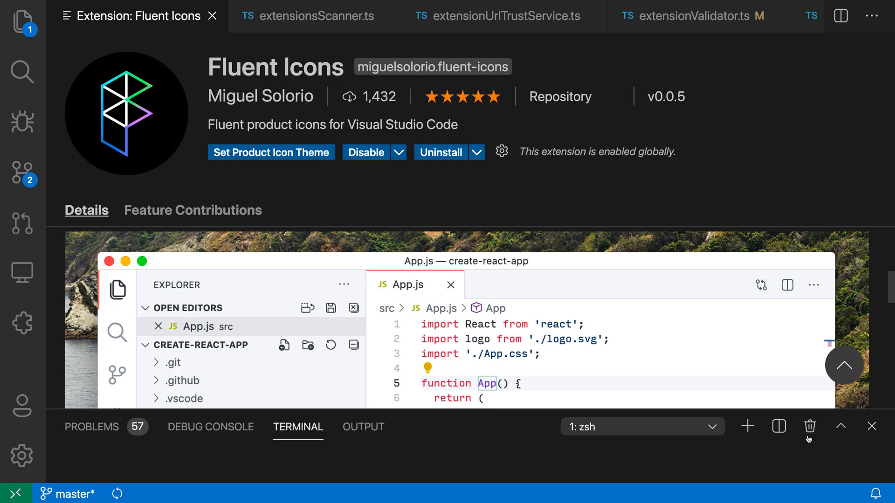
mouse_move(863, 440)
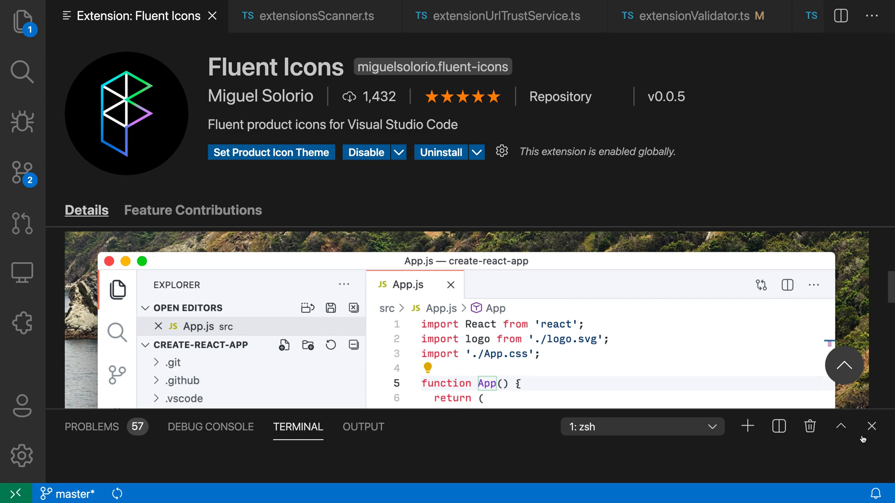
mouse_move(776, 173)
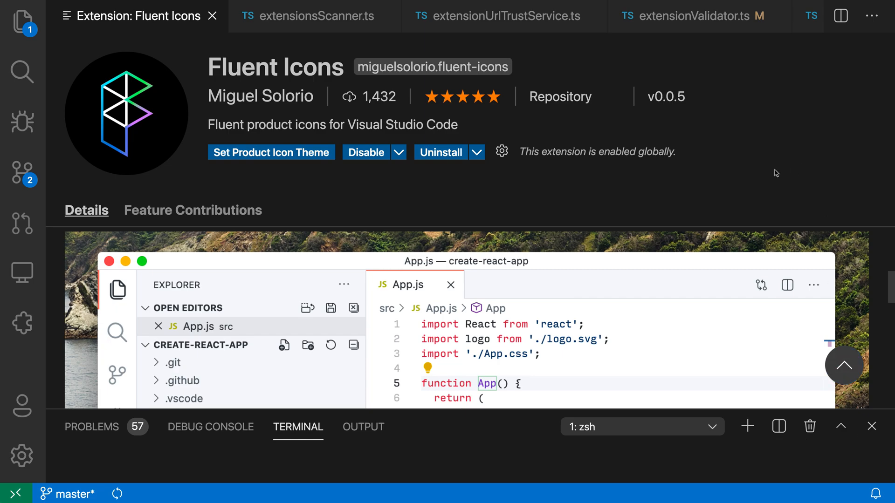
mouse_move(497, 185)
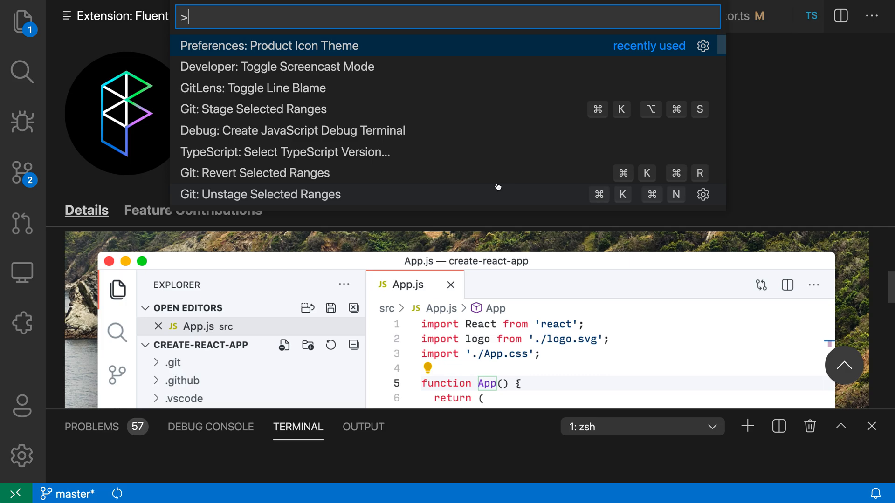
- Reopen the product icon theme picker and preview the Default icons for comparison
click(269, 46)
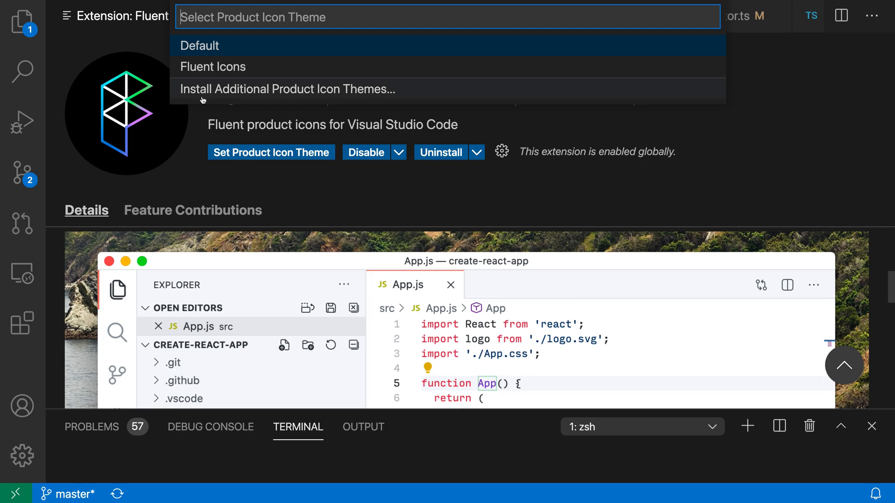
mouse_move(352, 119)
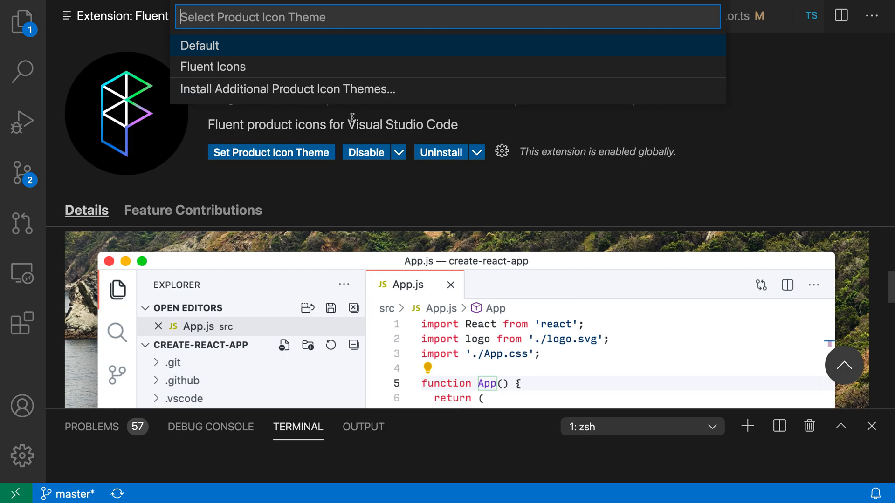